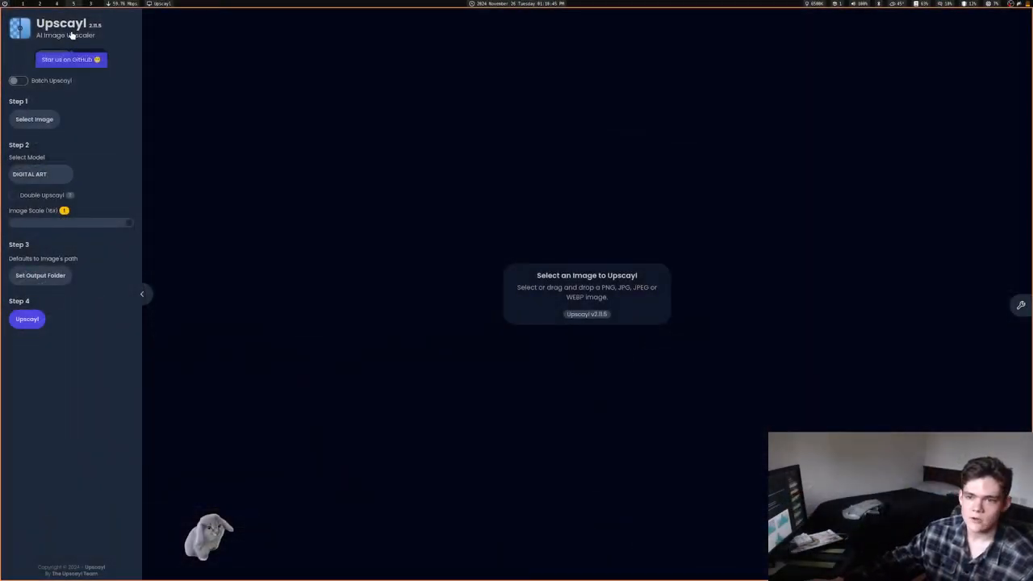
{"action": "mouse_move", "coordinate": [105, 39]}
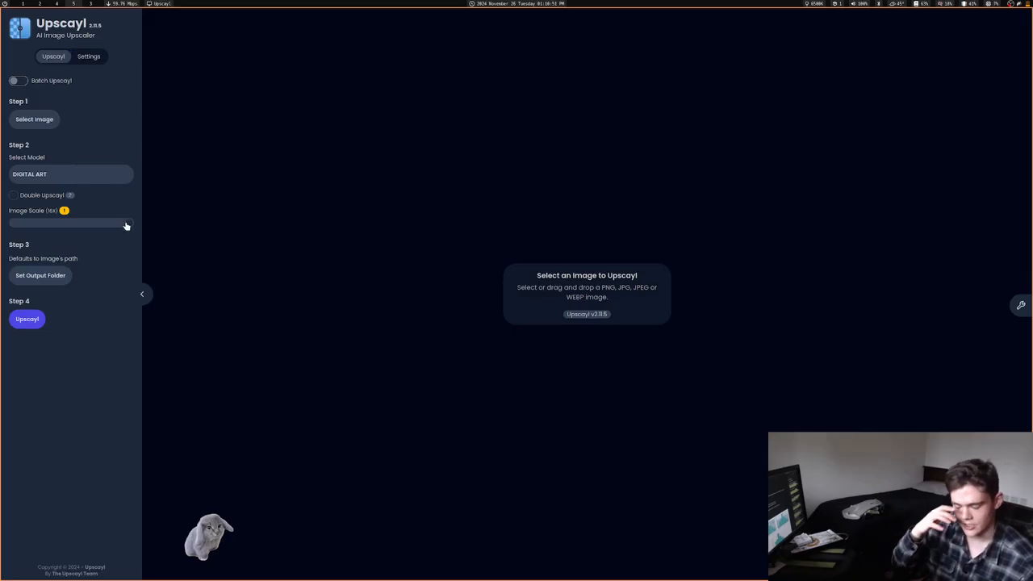
{"action": "left_click", "coordinate": [71, 175]}
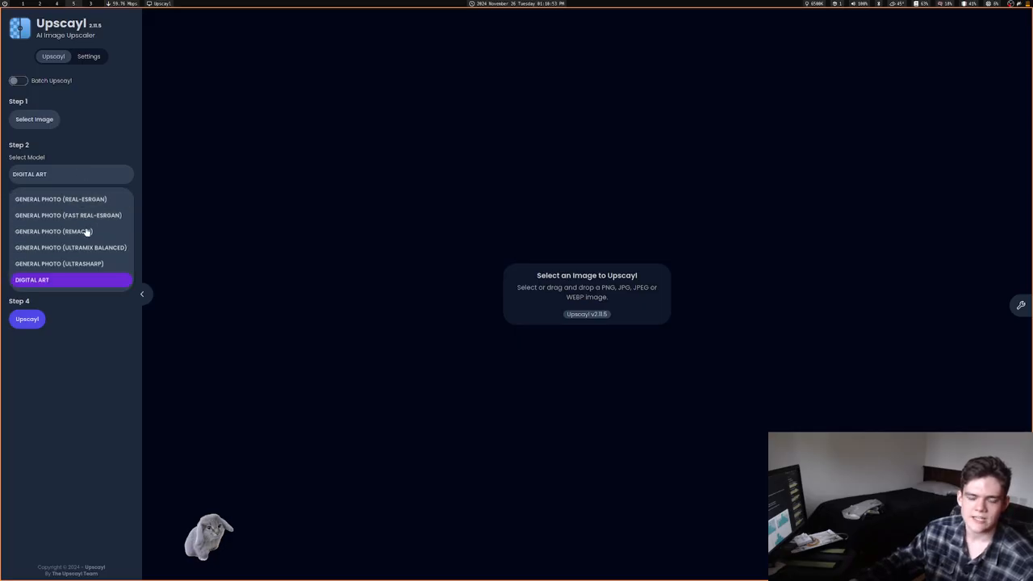
{"action": "left_click", "coordinate": [32, 279]}
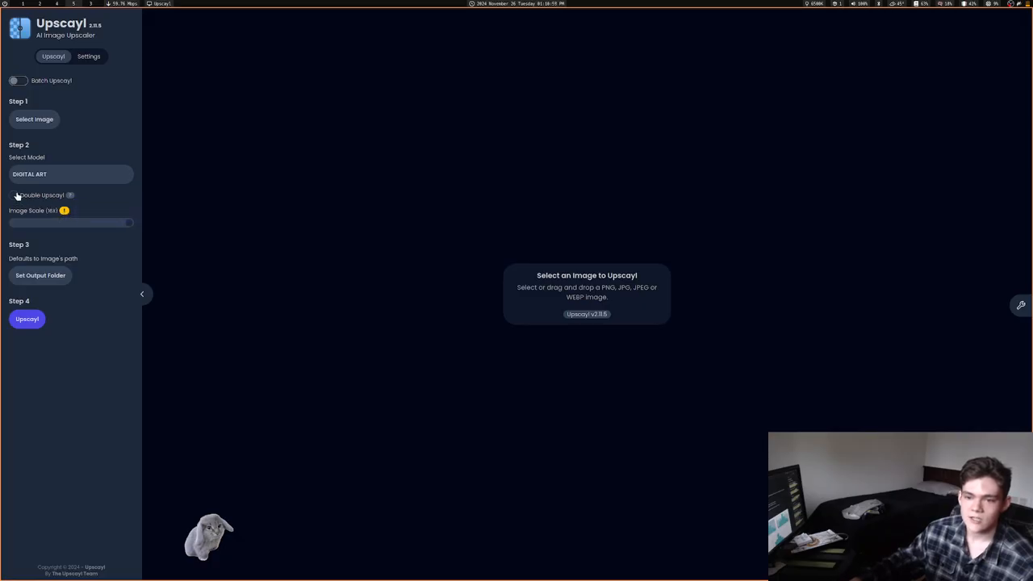
{"action": "left_click", "coordinate": [13, 196]}
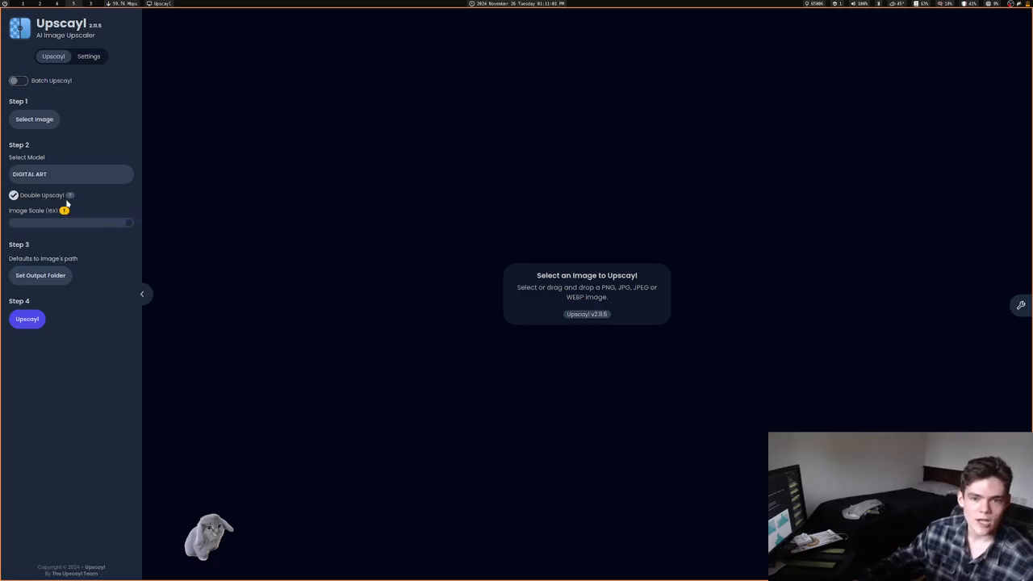
{"action": "left_click", "coordinate": [13, 195]}
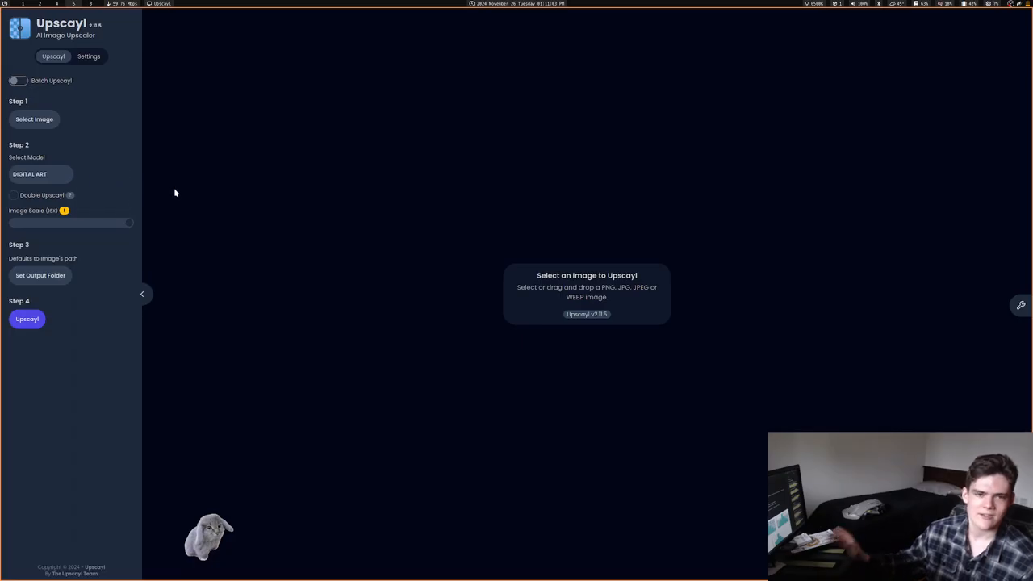